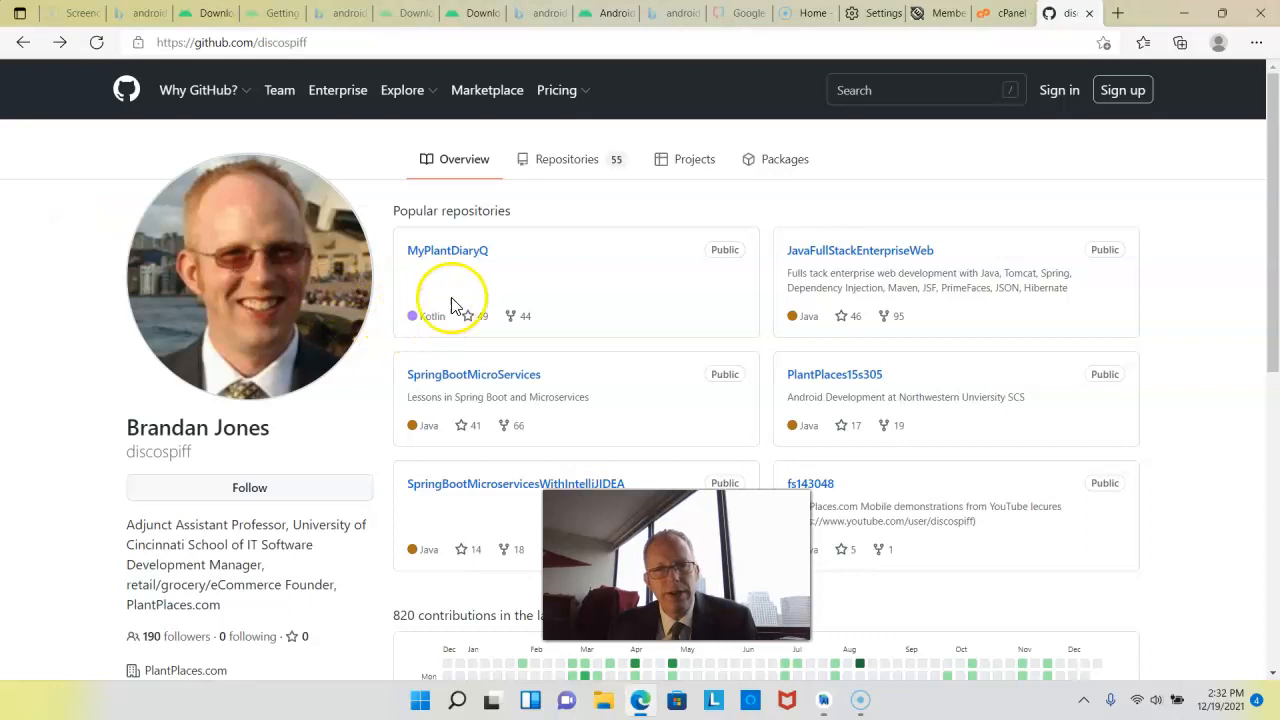
- Copy the HTTPS clone address of the MyPlantDiaryQ repository from its Code menu
click(448, 252)
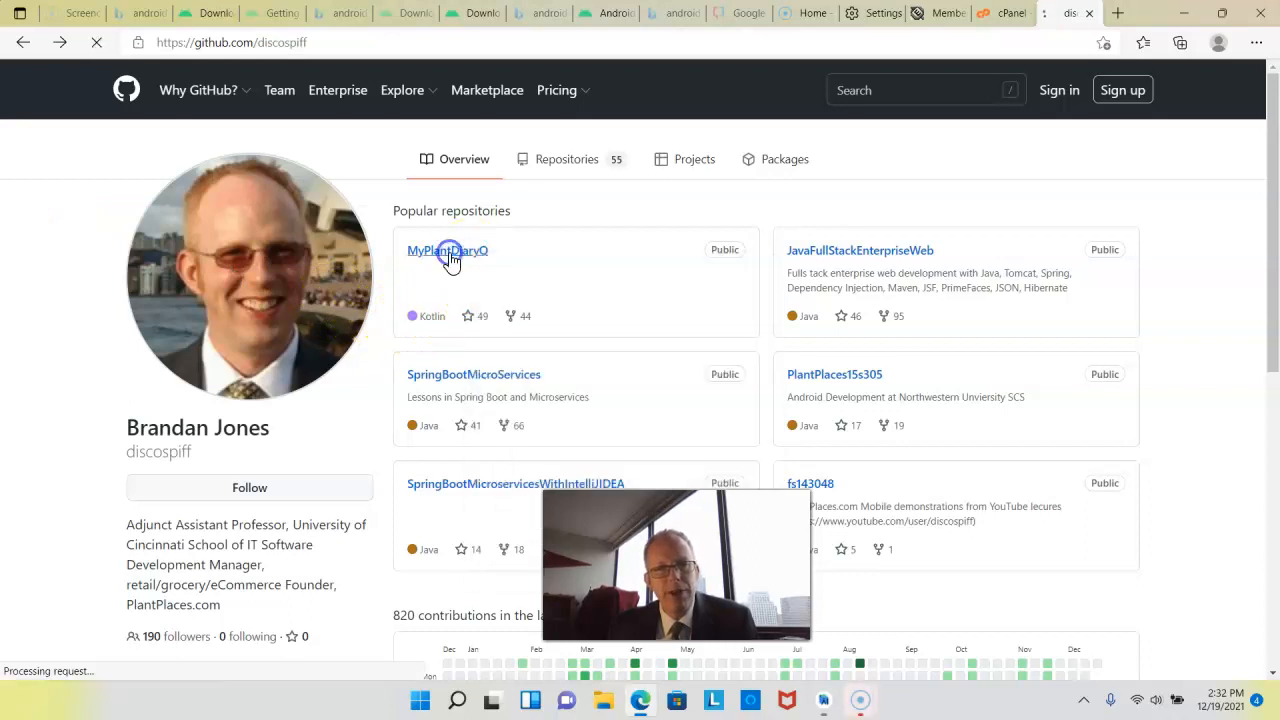
click(448, 250)
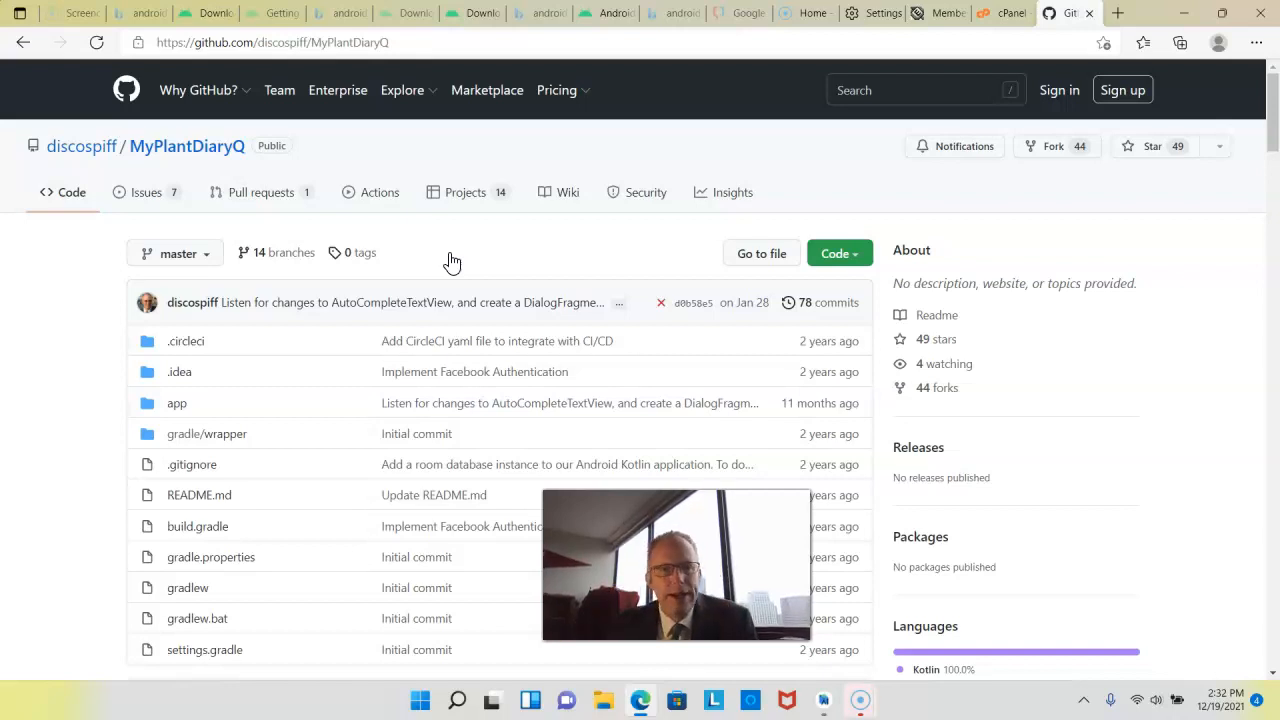
mouse_move(762, 252)
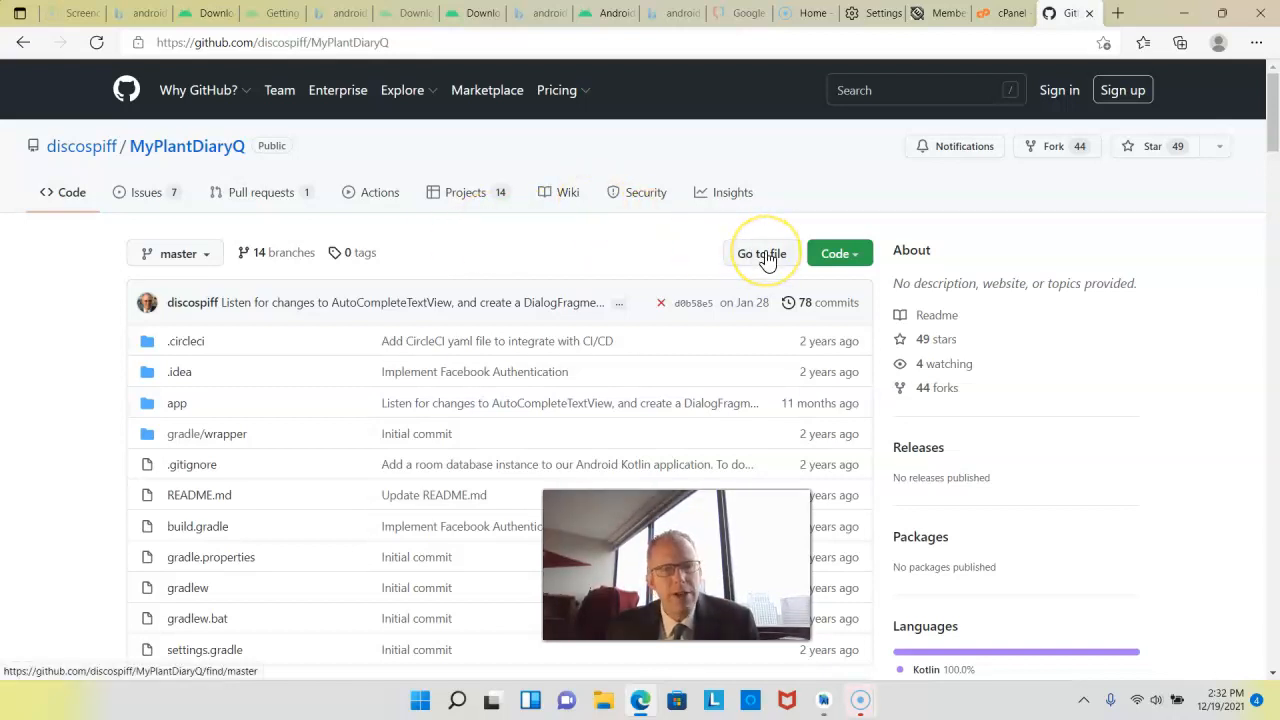
click(838, 252)
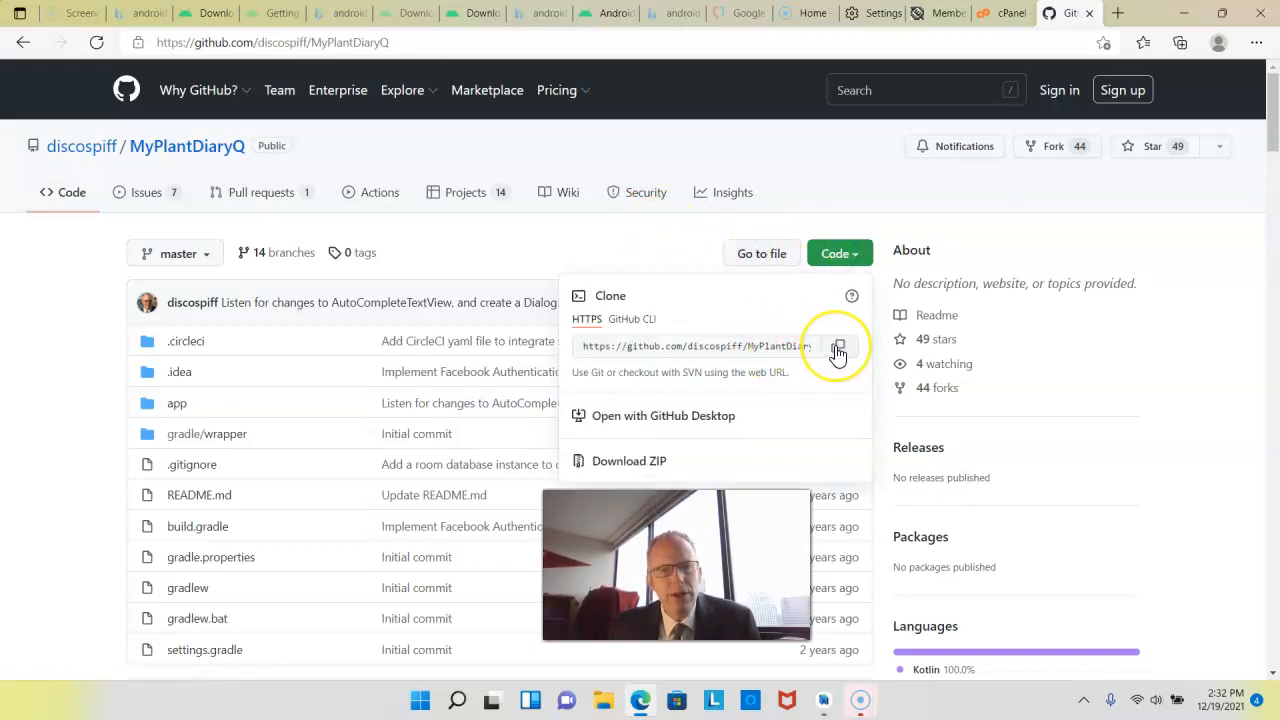
click(836, 344)
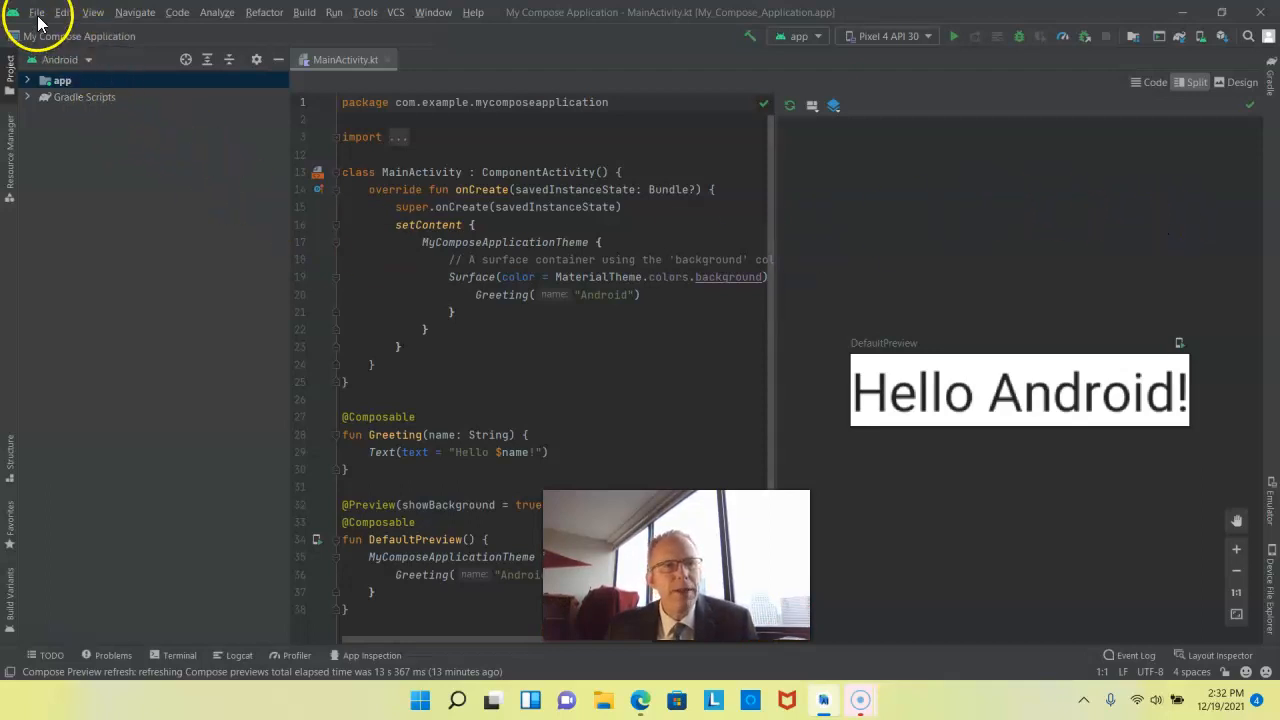
- Show the File > New choices, including Project from Version Control
click(40, 12)
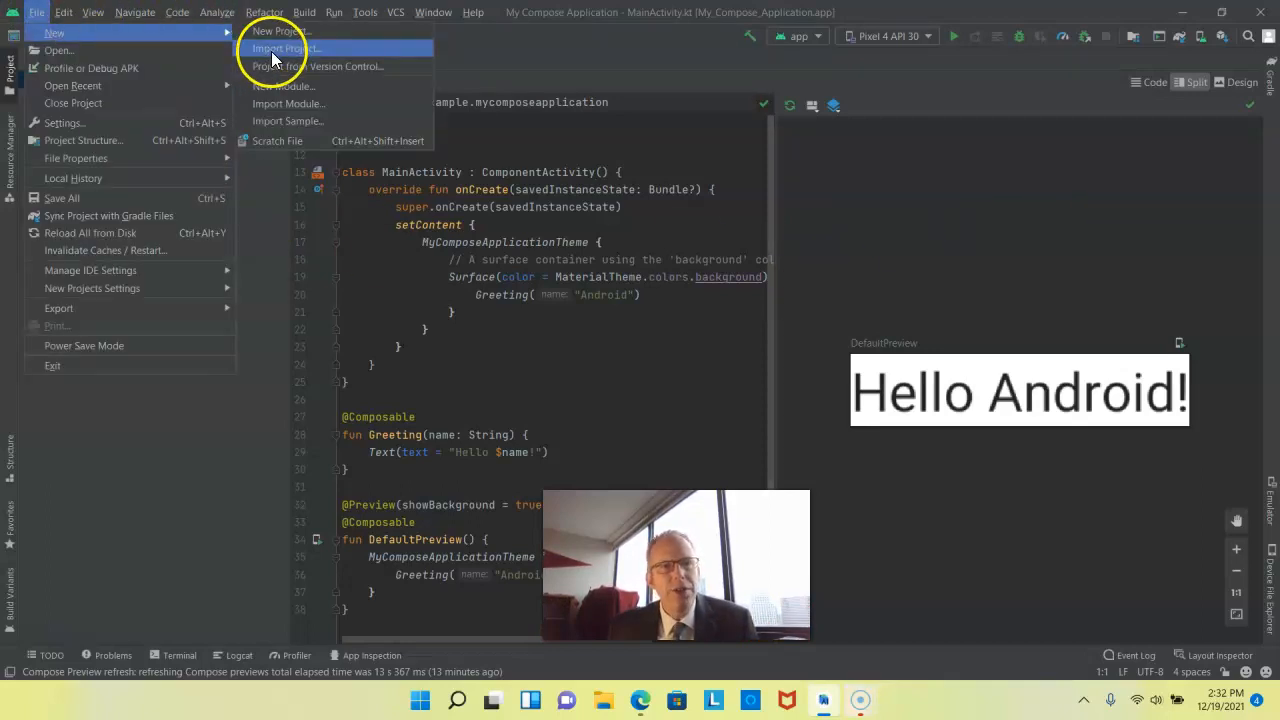
mouse_move(290, 66)
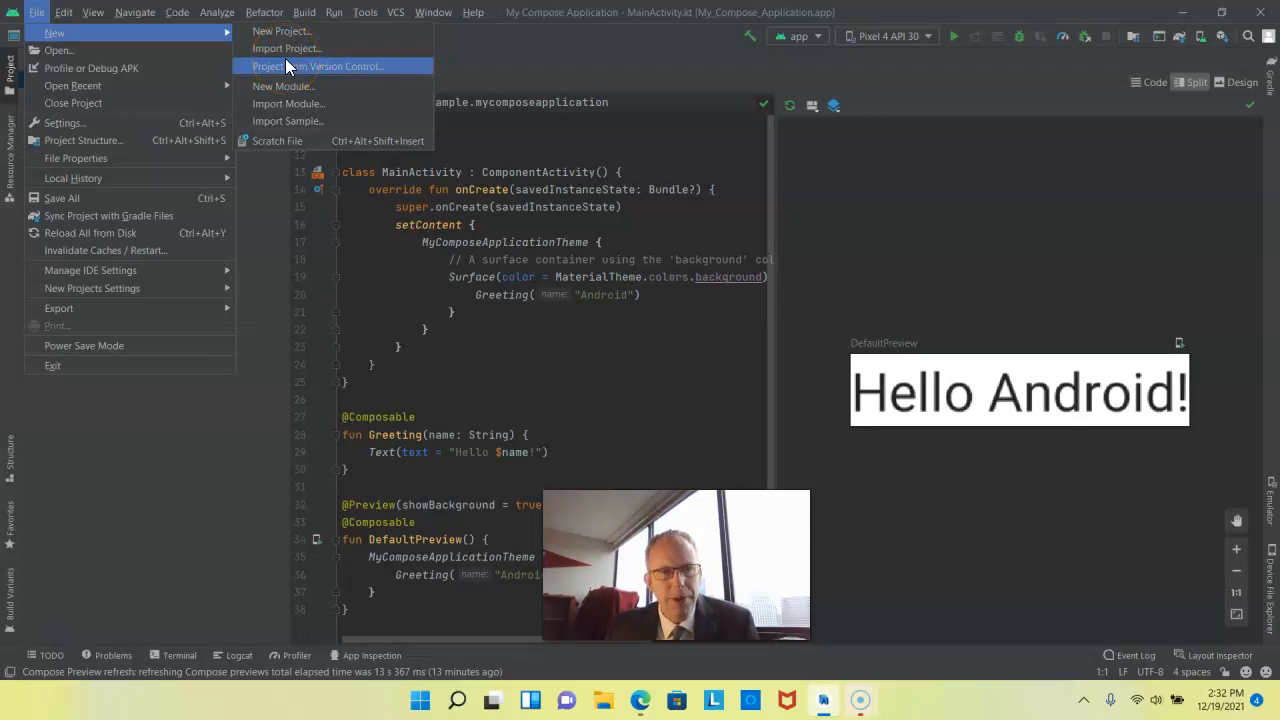
click(318, 66)
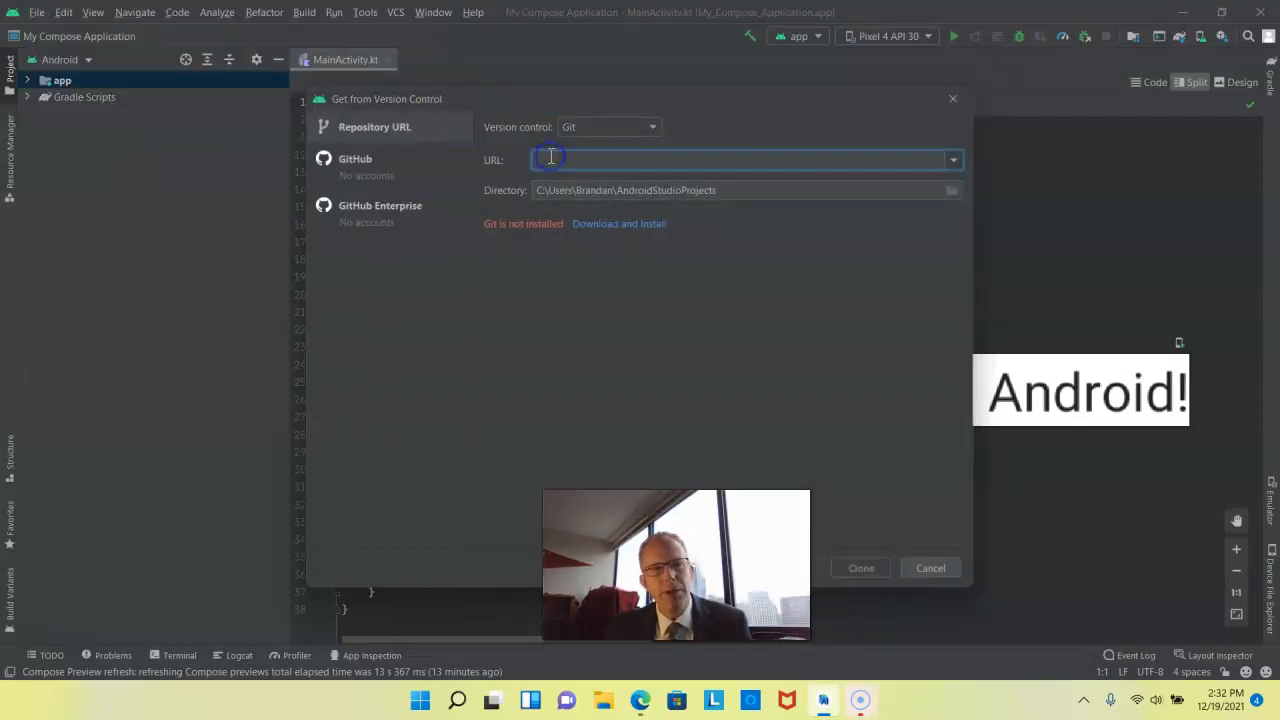
text(https://github.com/discospiff/MyPlantDiaryQ.git)
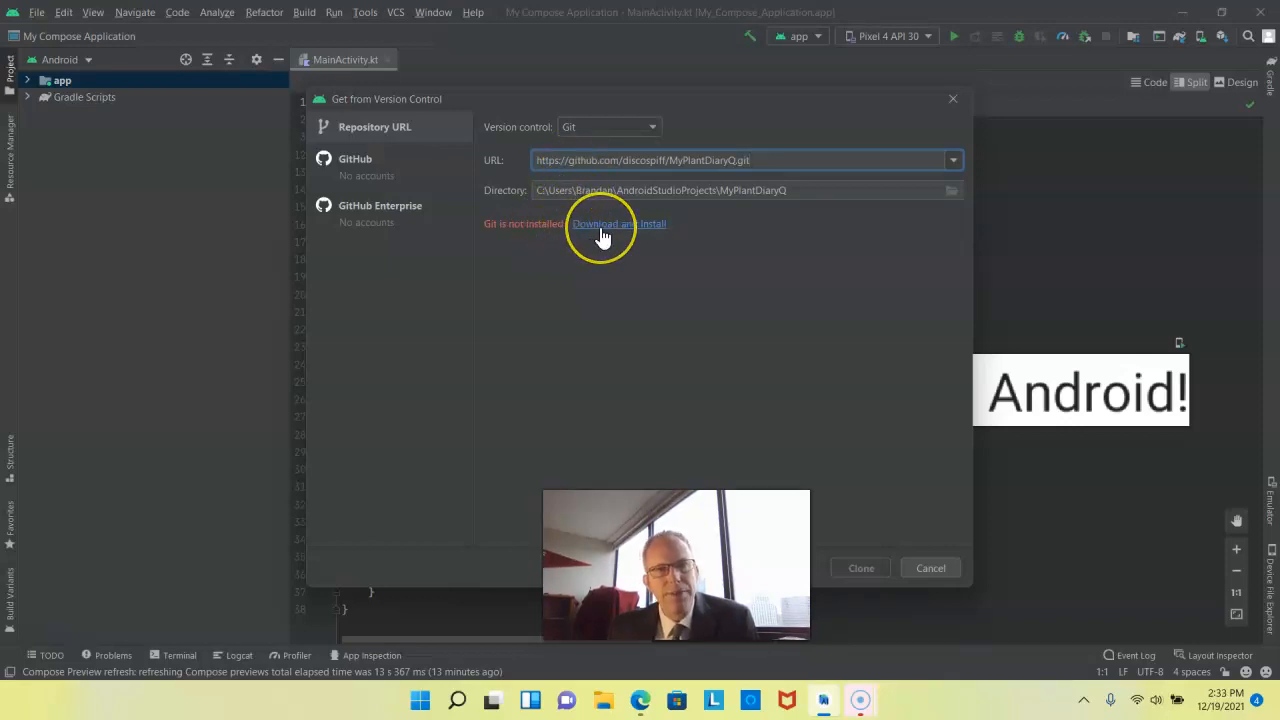
click(602, 224)
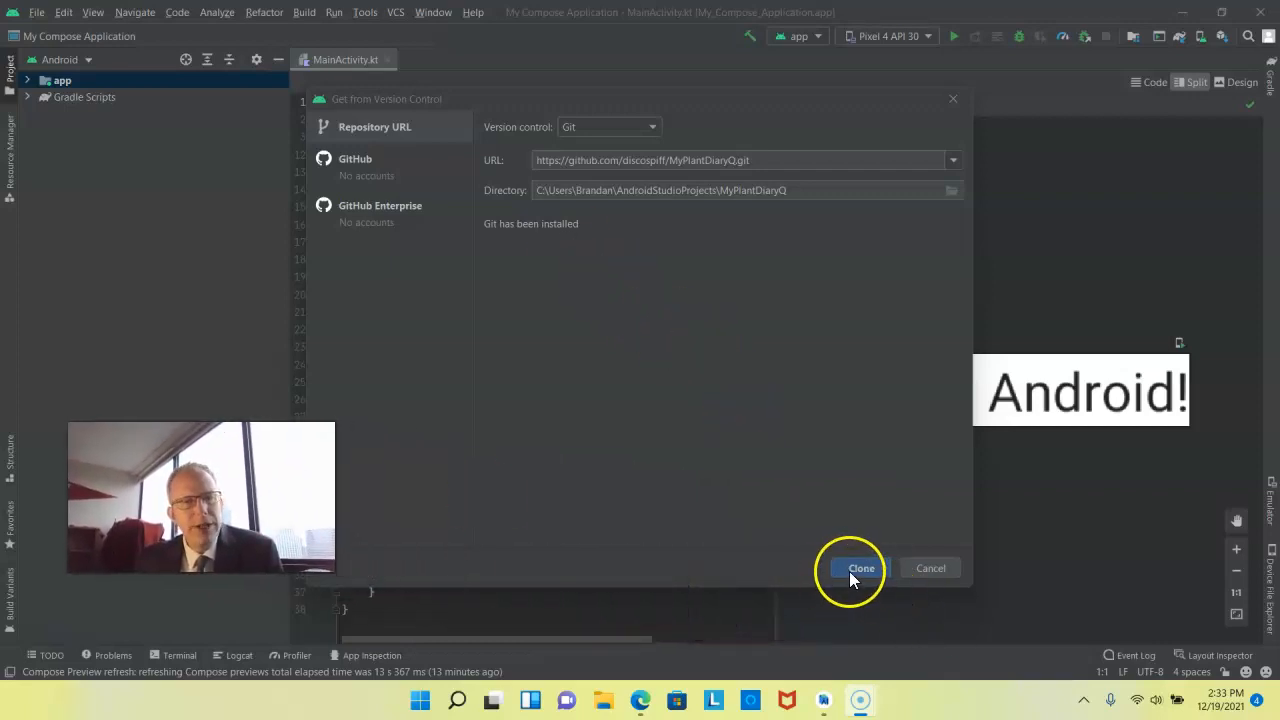
- Clone MyPlantDiaryQ into the chosen folder, reaching the Open Project prompt
click(860, 568)
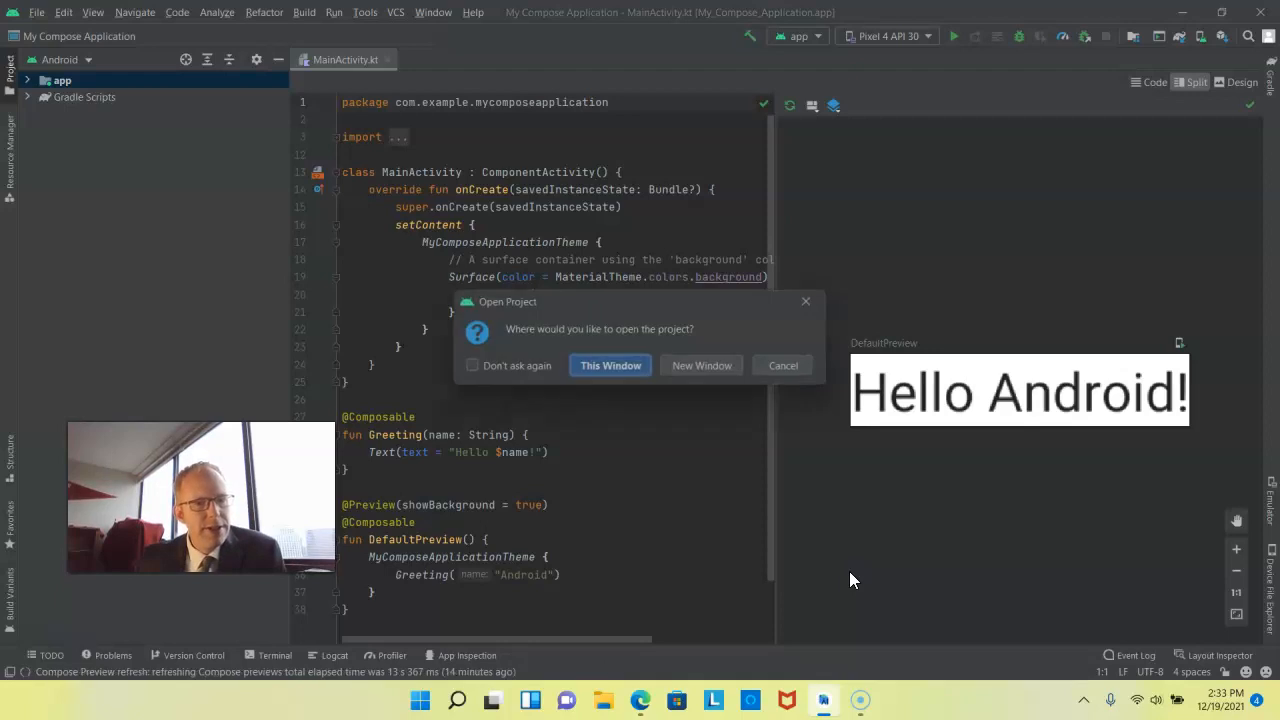
mouse_move(706, 364)
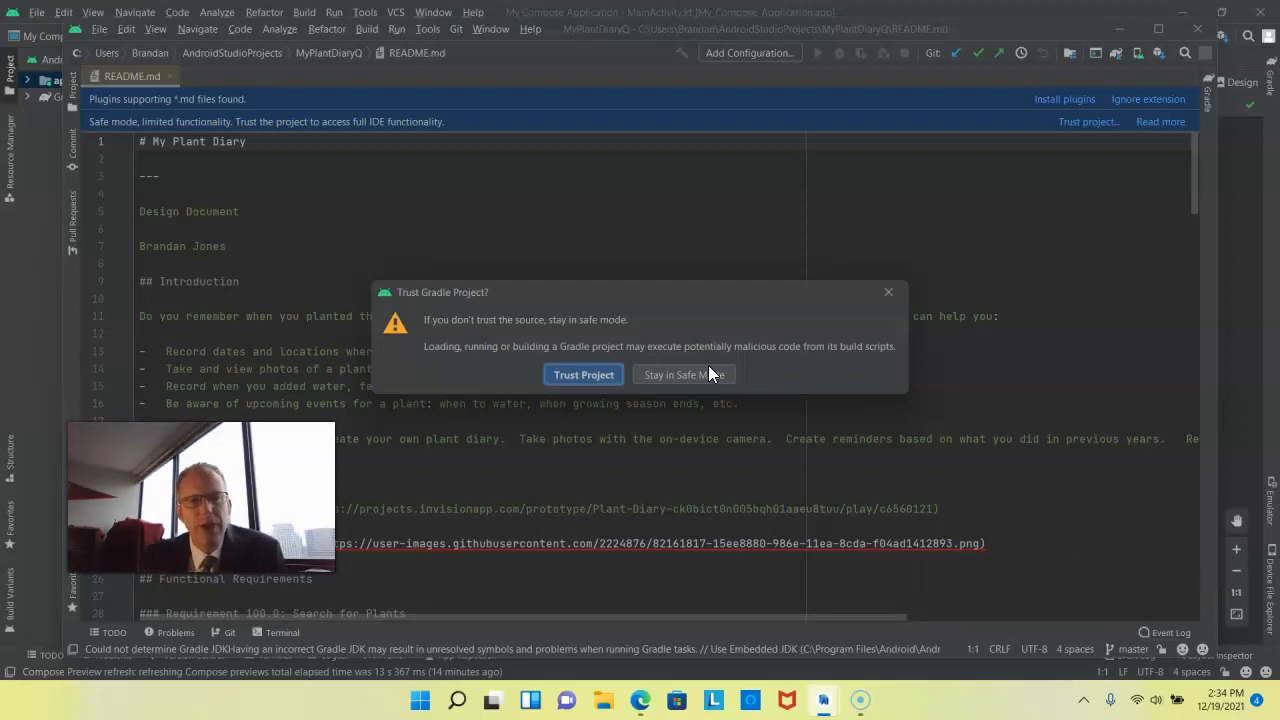
mouse_move(596, 304)
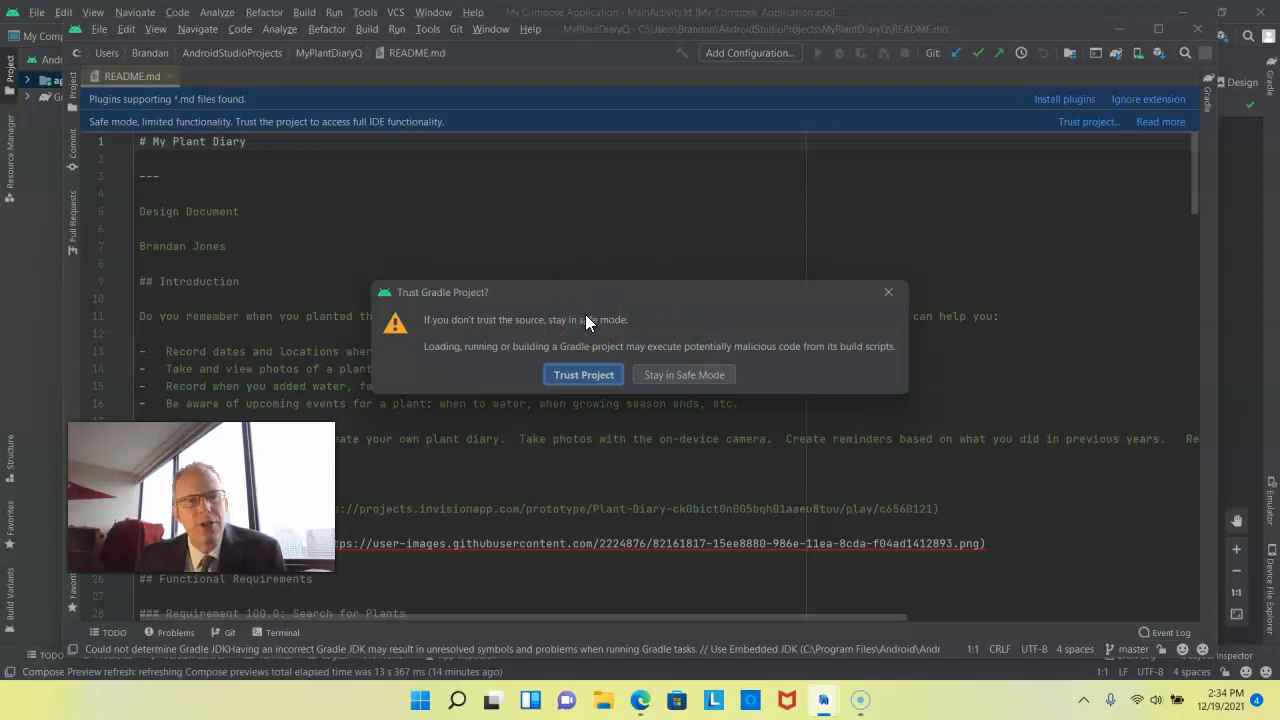
- Trust the MyPlantDiaryQ Gradle project so its build scripts load
click(584, 374)
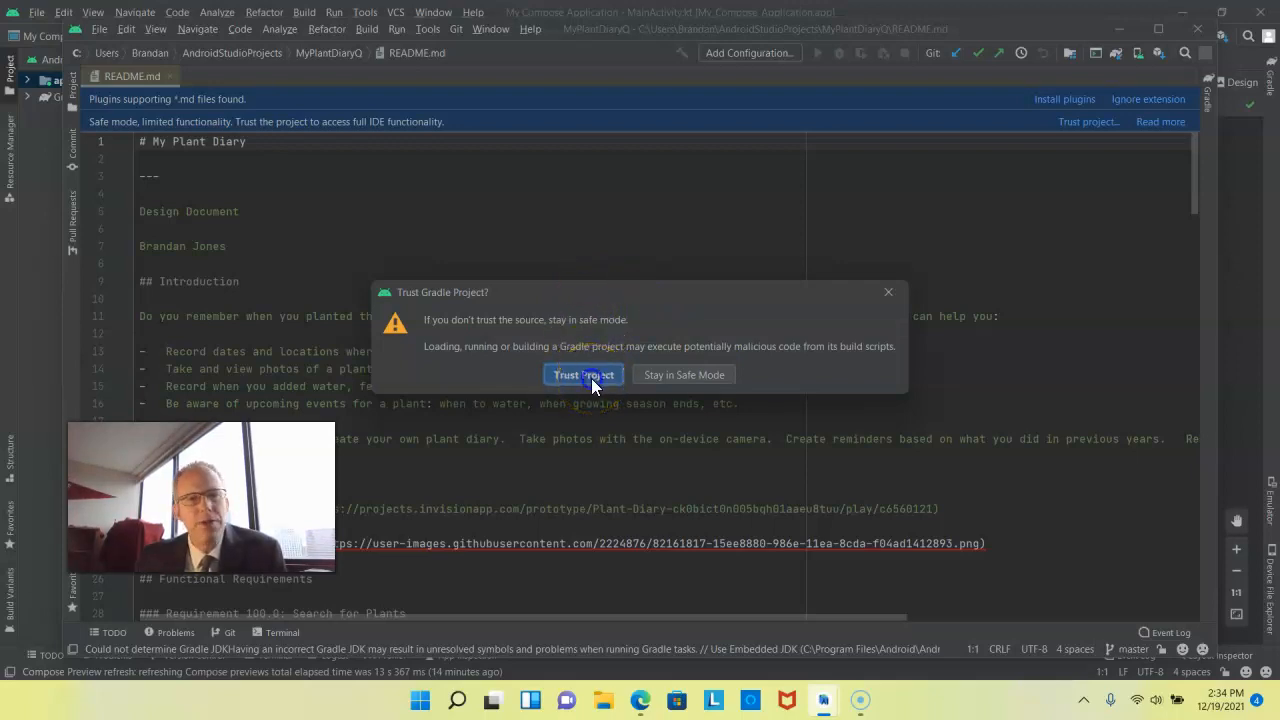
click(584, 374)
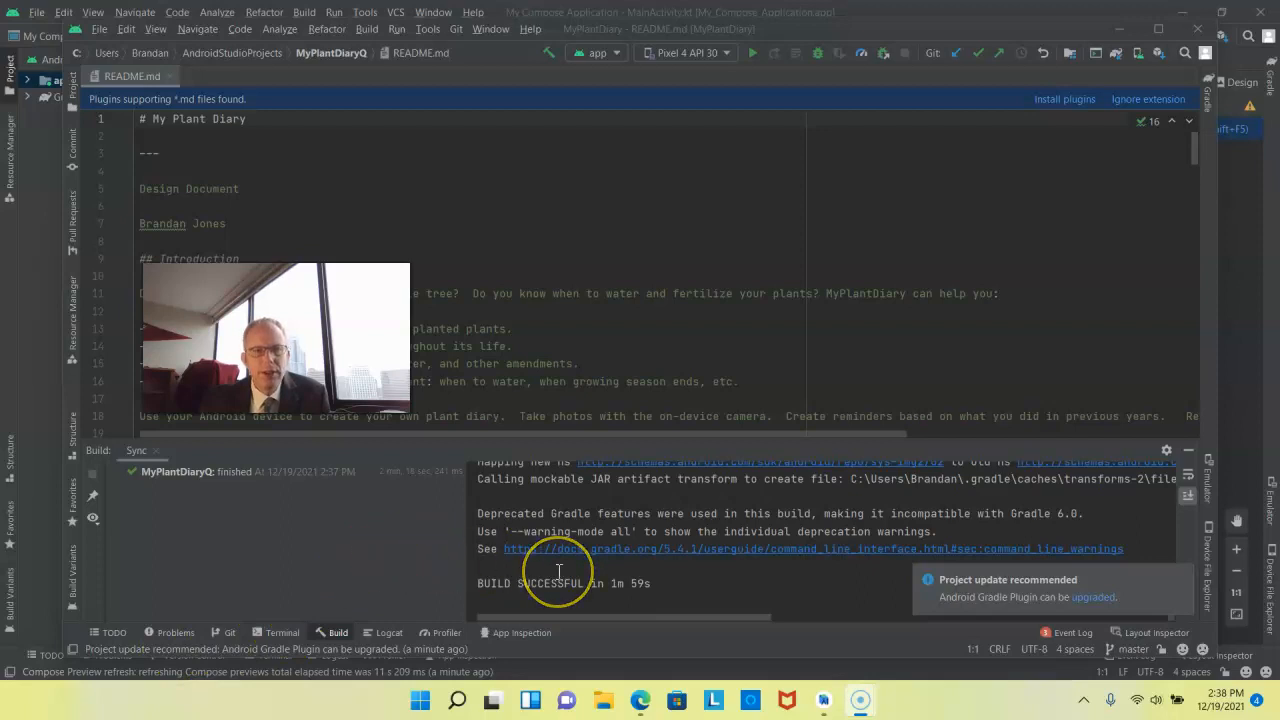
mouse_move(564, 198)
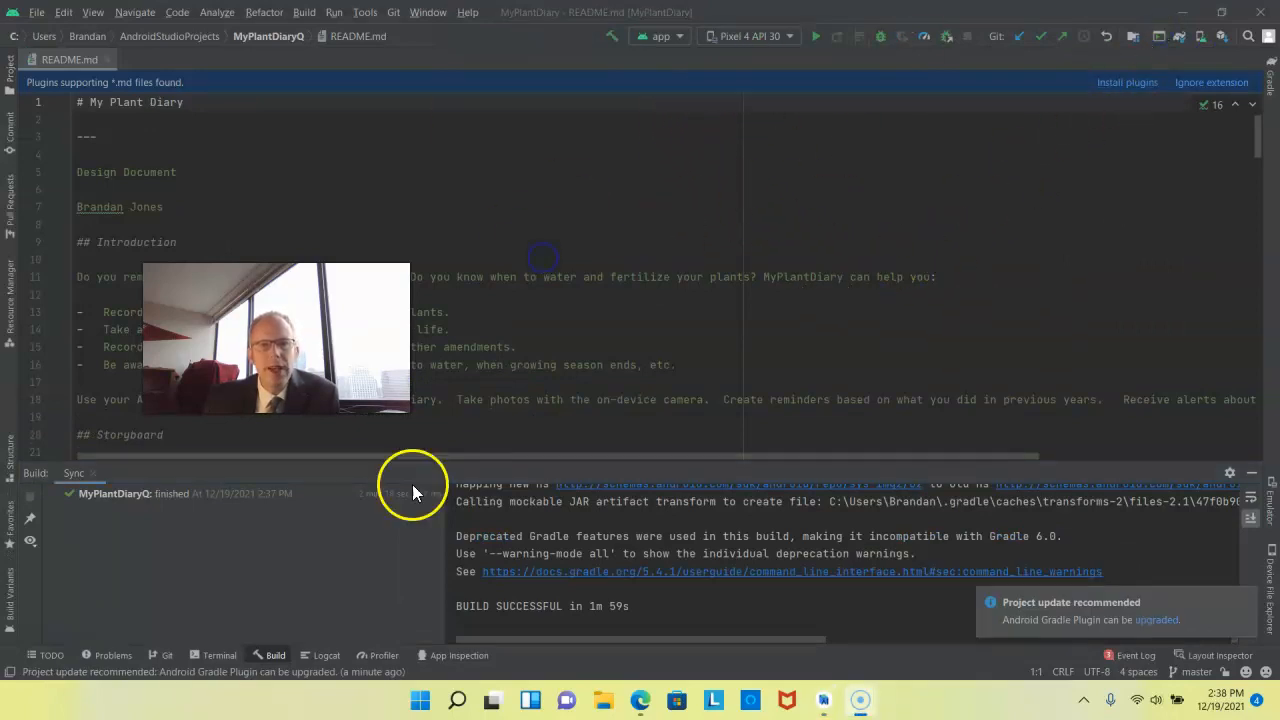
mouse_move(658, 36)
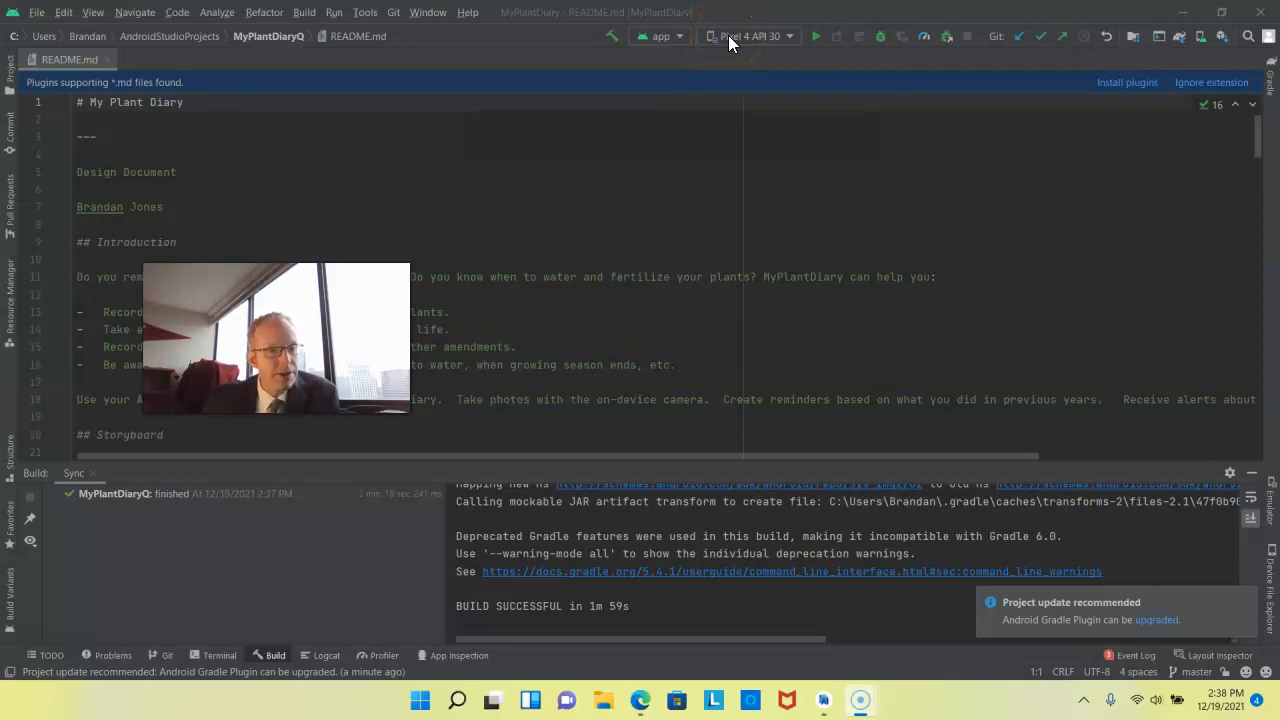
mouse_move(770, 42)
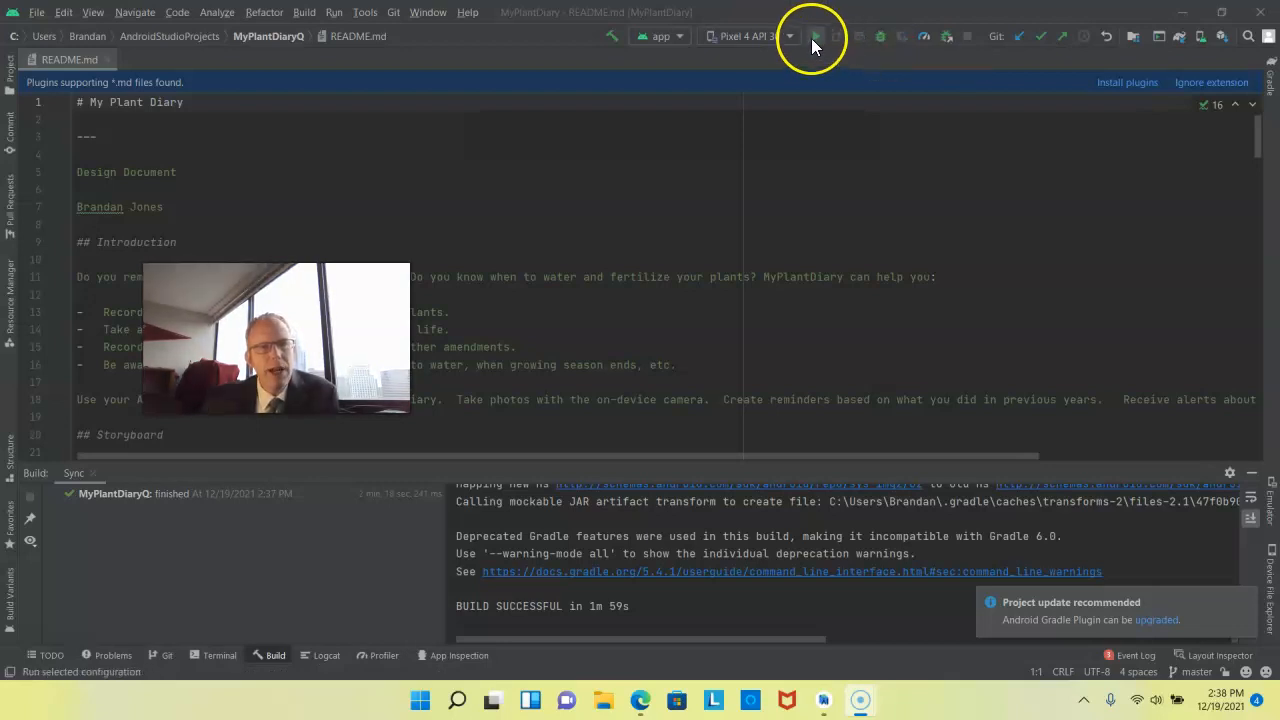
mouse_move(878, 36)
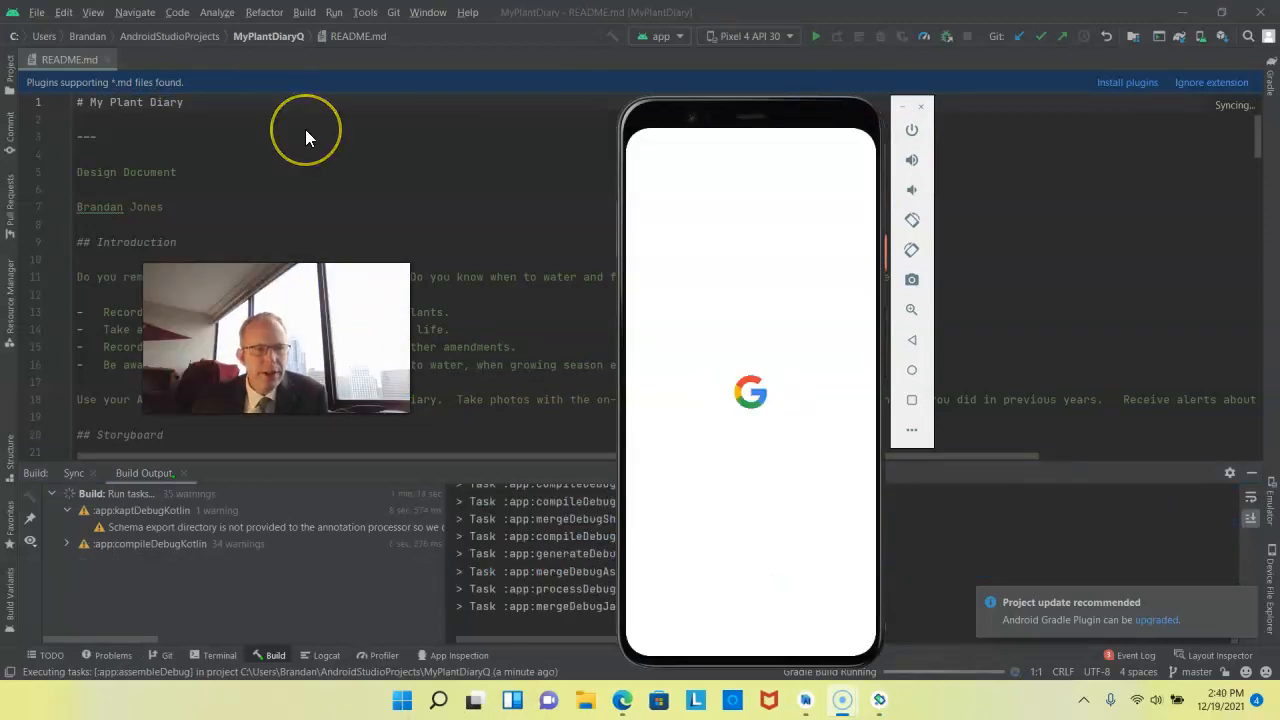
mouse_move(308, 138)
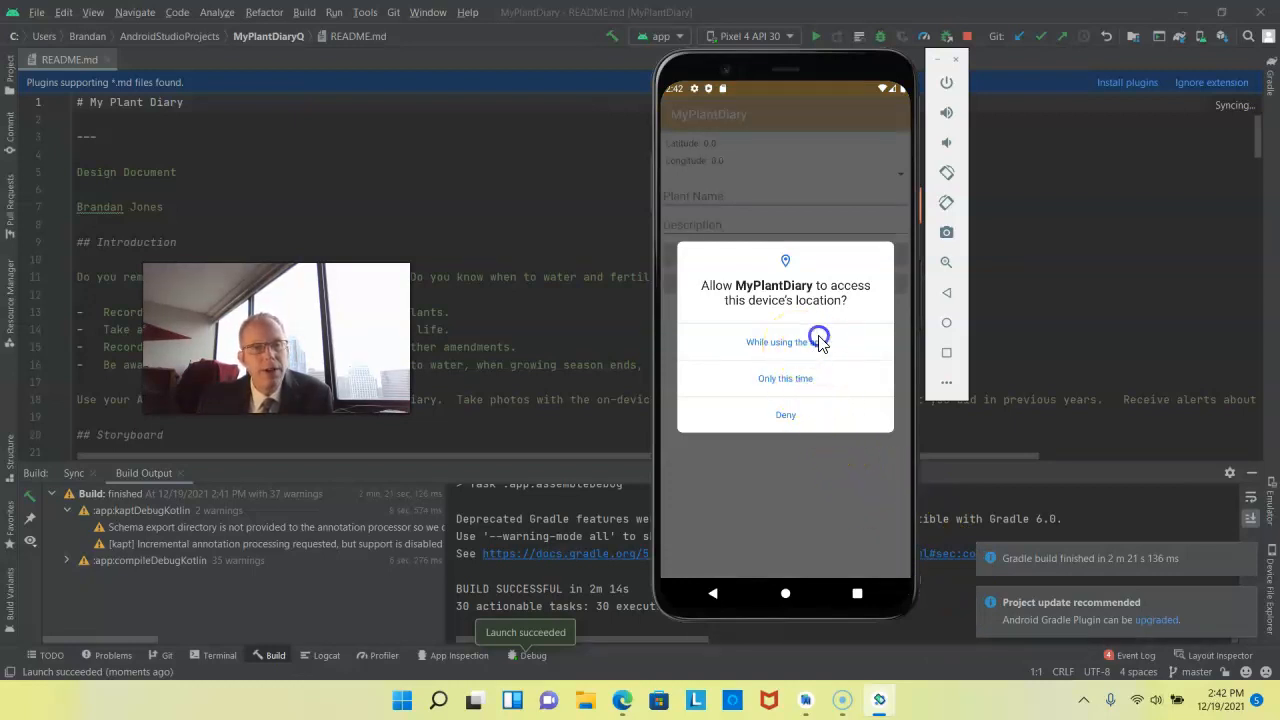
- Allow MyPlantDiary location access while using the app
click(784, 342)
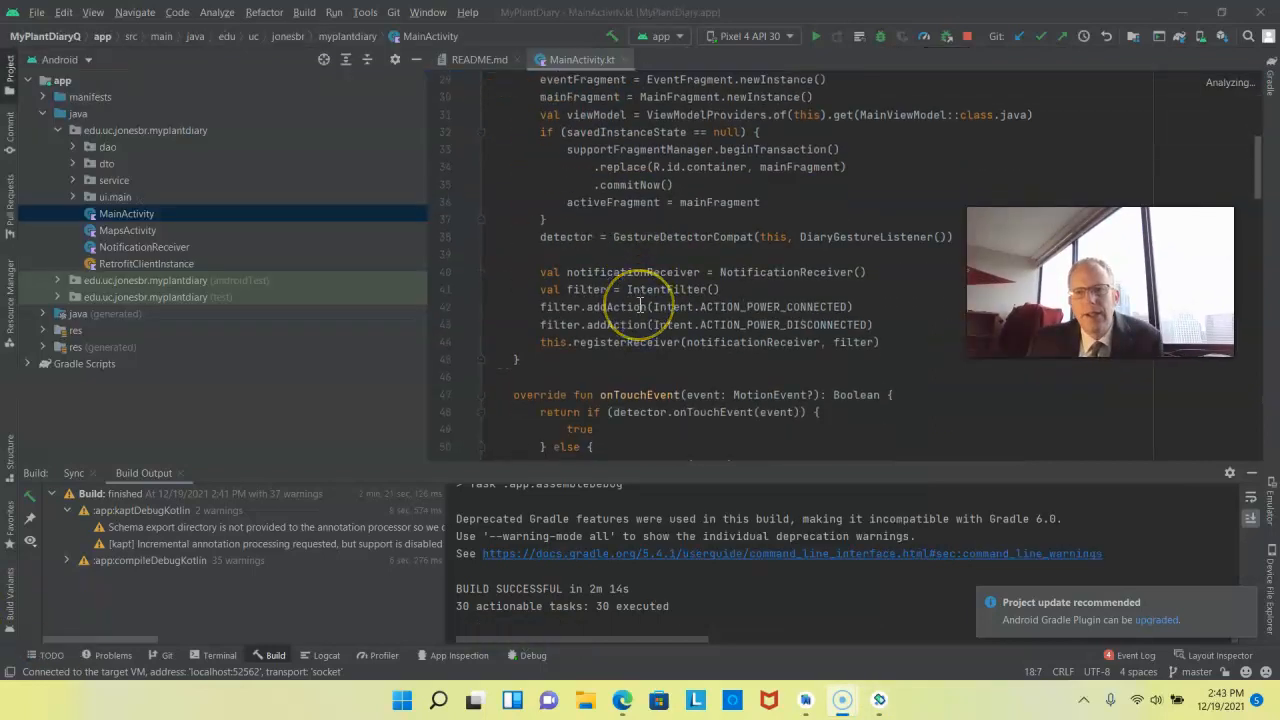
- Scroll MainActivity.kt down to the onOpenMap function at line 129
scroll(down, 3)
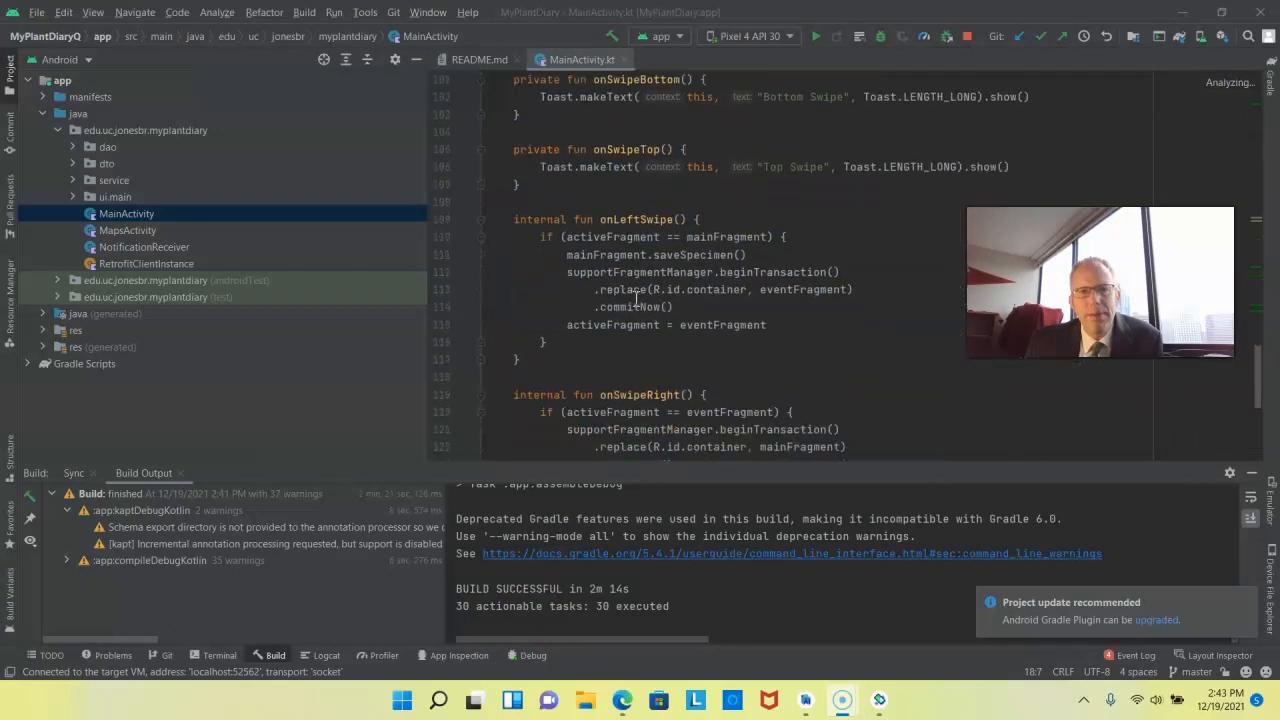
scroll(down, 3)
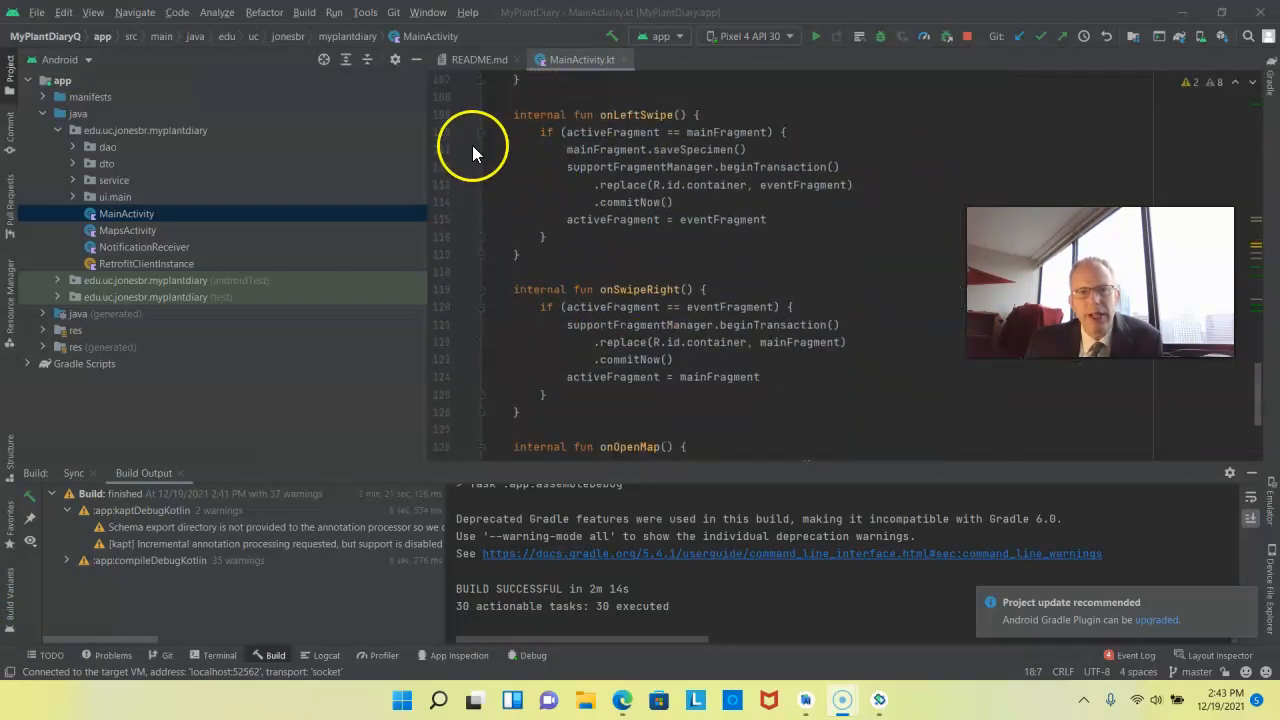
scroll(down, 3)
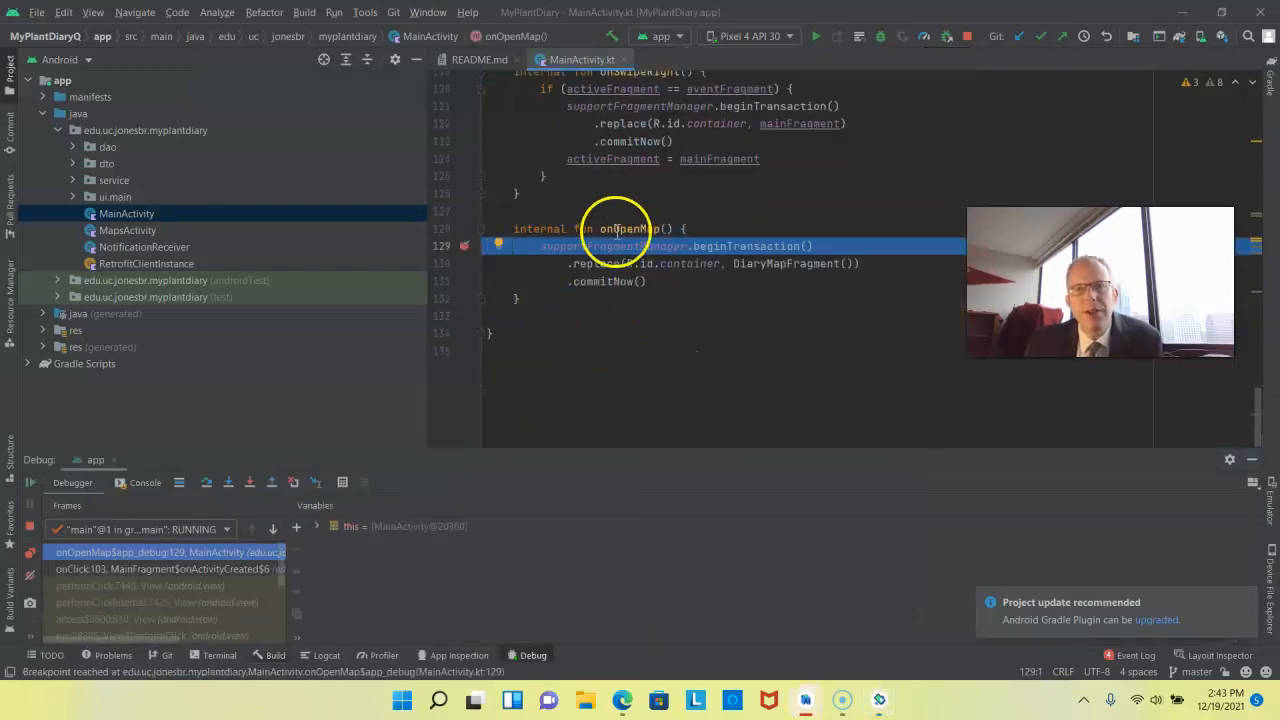
- Resume the program from the Run menu and bring the emulator to the front
click(334, 12)
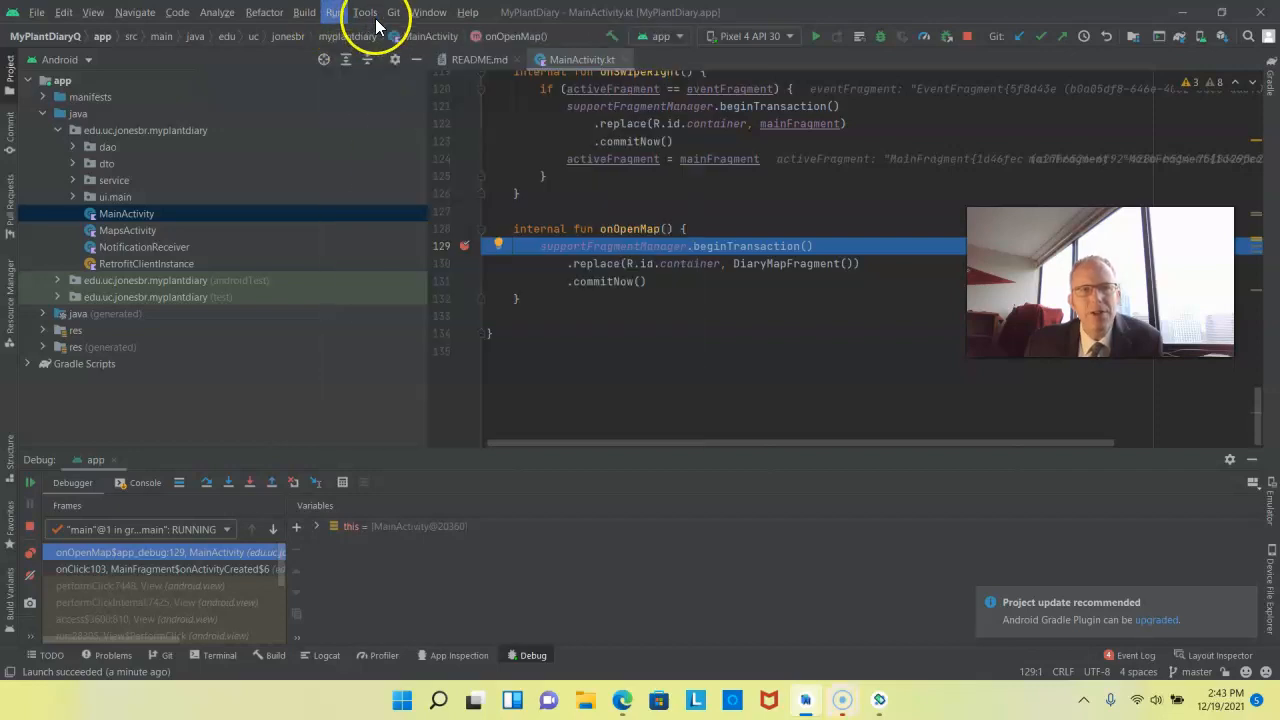
click(364, 12)
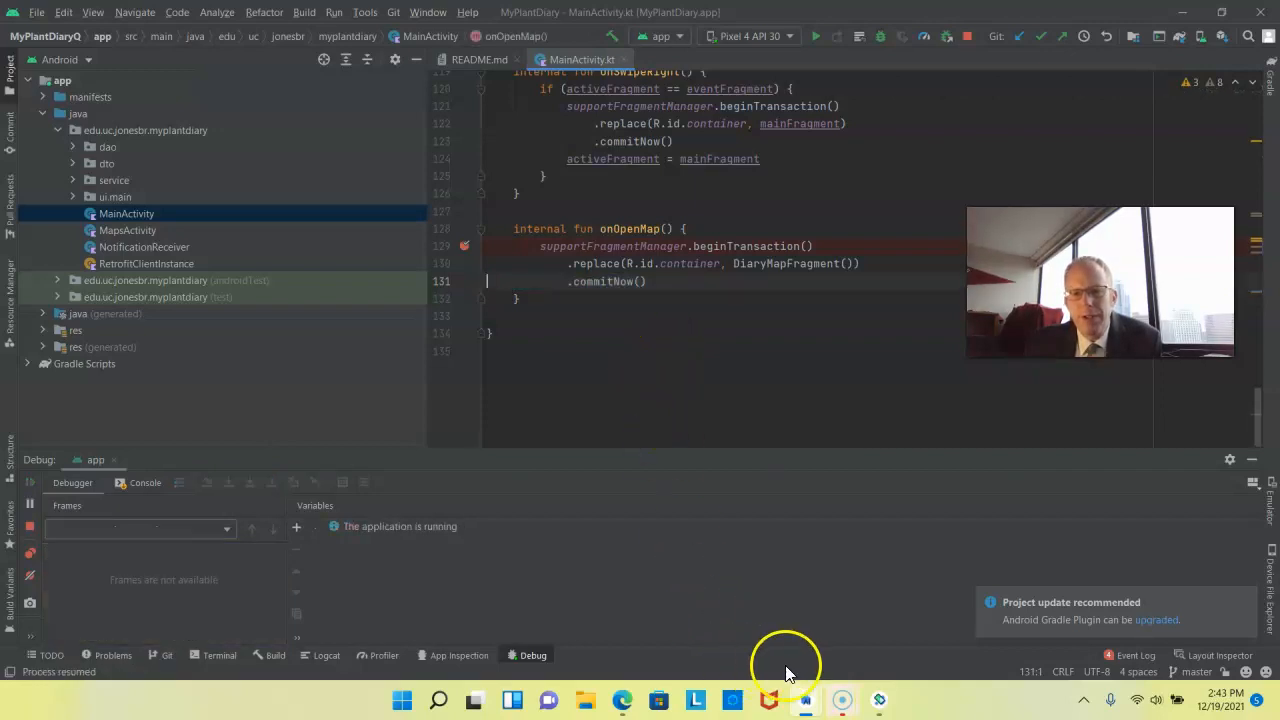
click(880, 700)
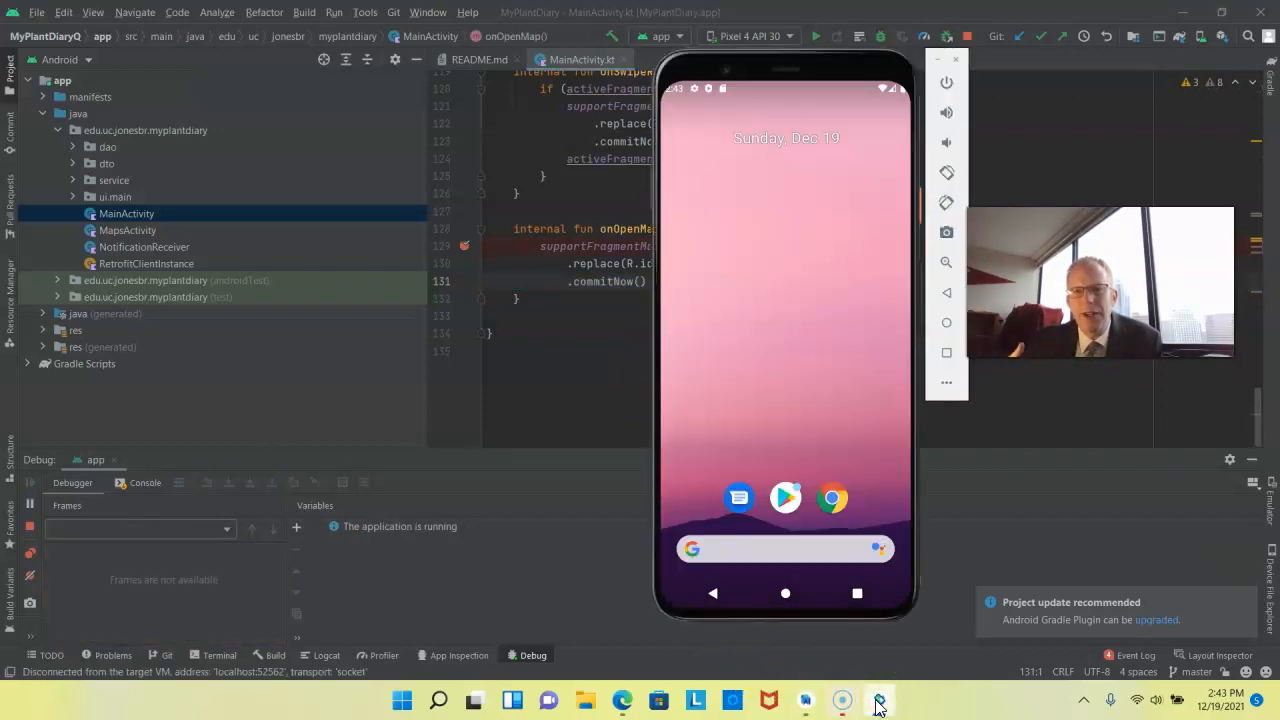